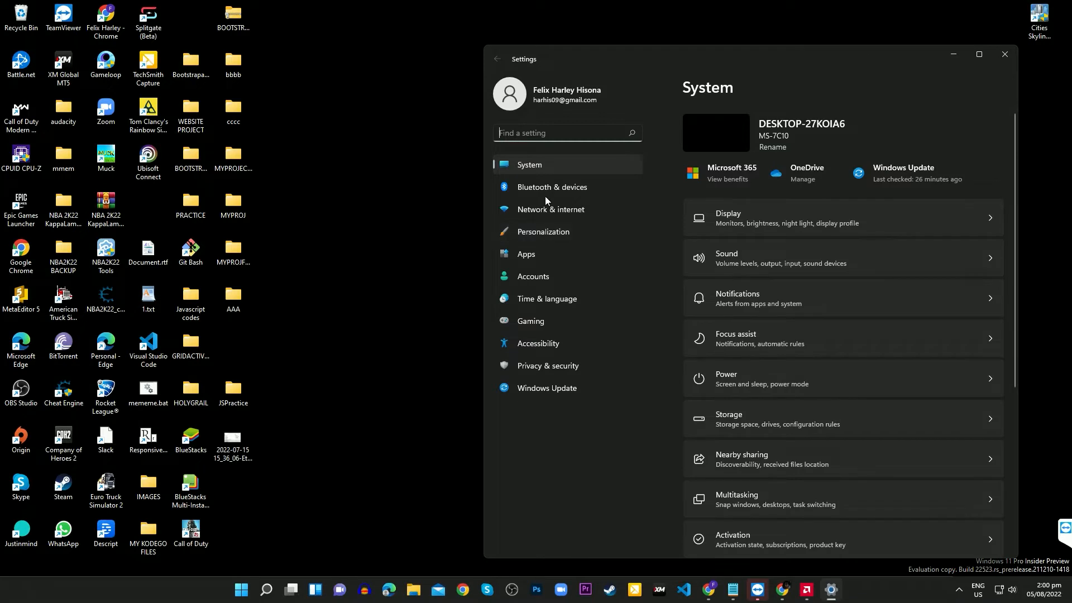
Step: Go to Bluetooth & devices on the way to the headphones' Bluetooth properties
left_click(552, 186)
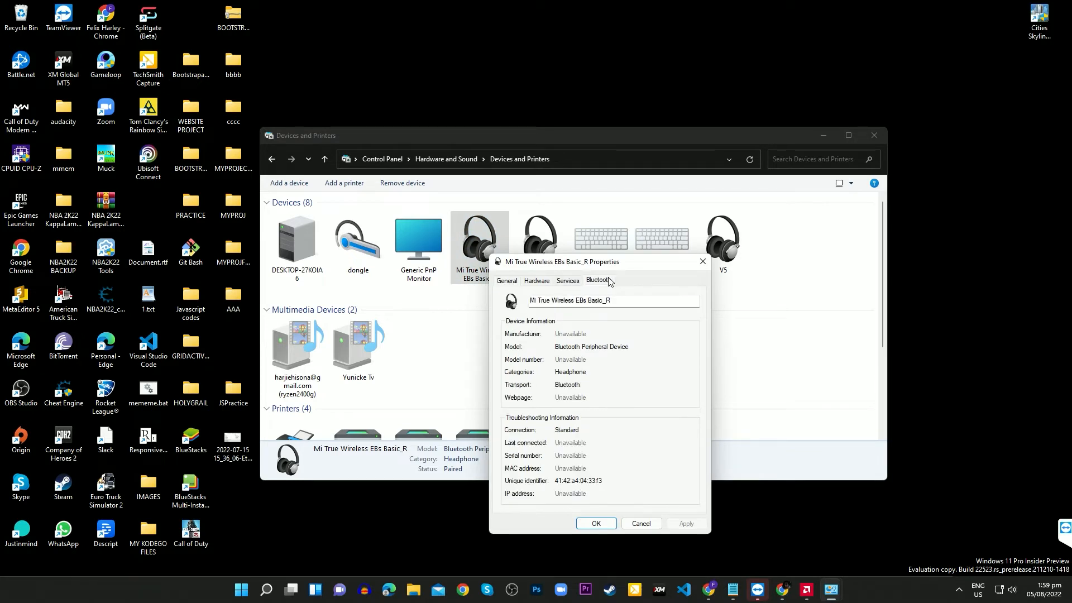
Step: Retype the device name field as 'This is a sample change'
type("This is a sample")
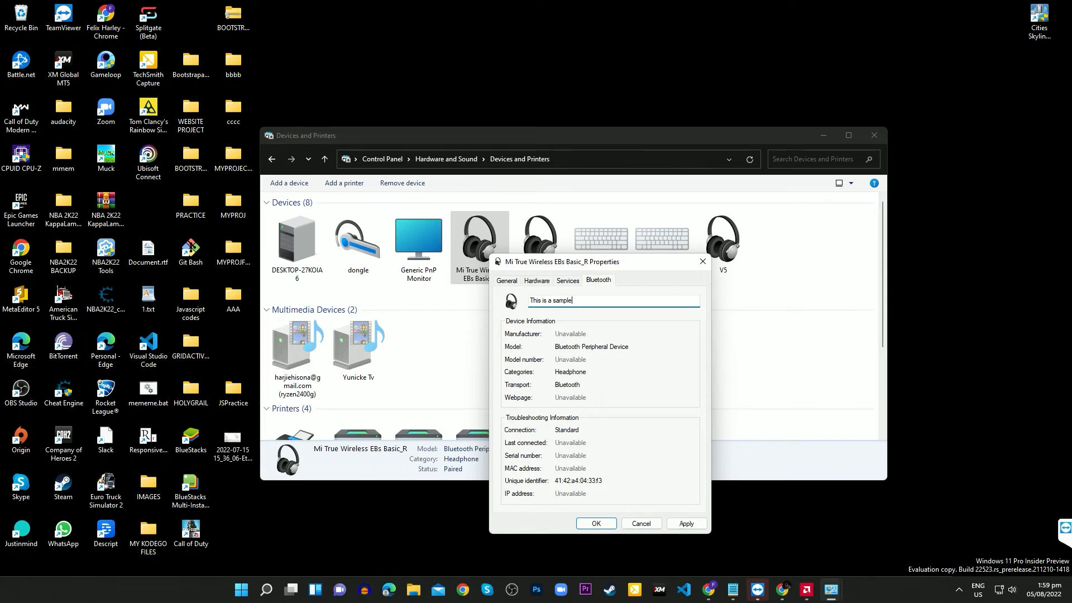
type("change")
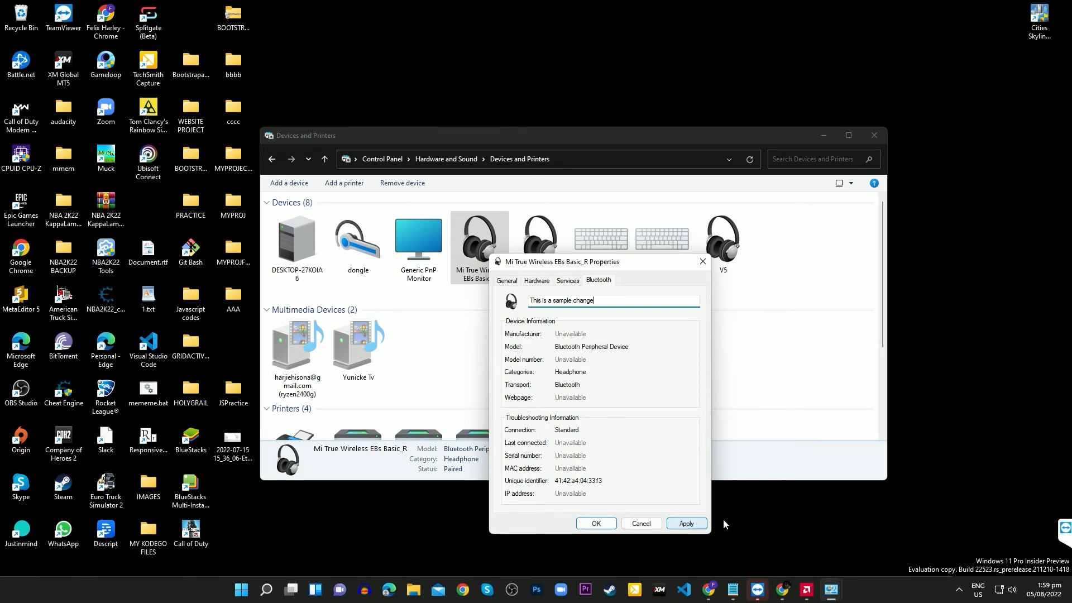